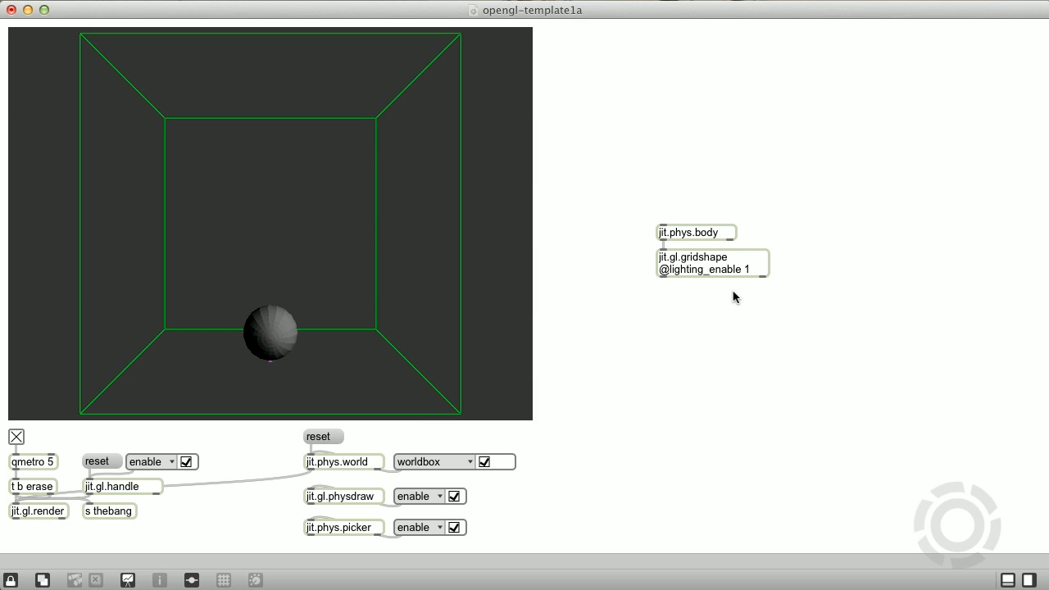
Create a jit.phys.hinge object above jit.phys.body and patch it into the body
click(705, 263)
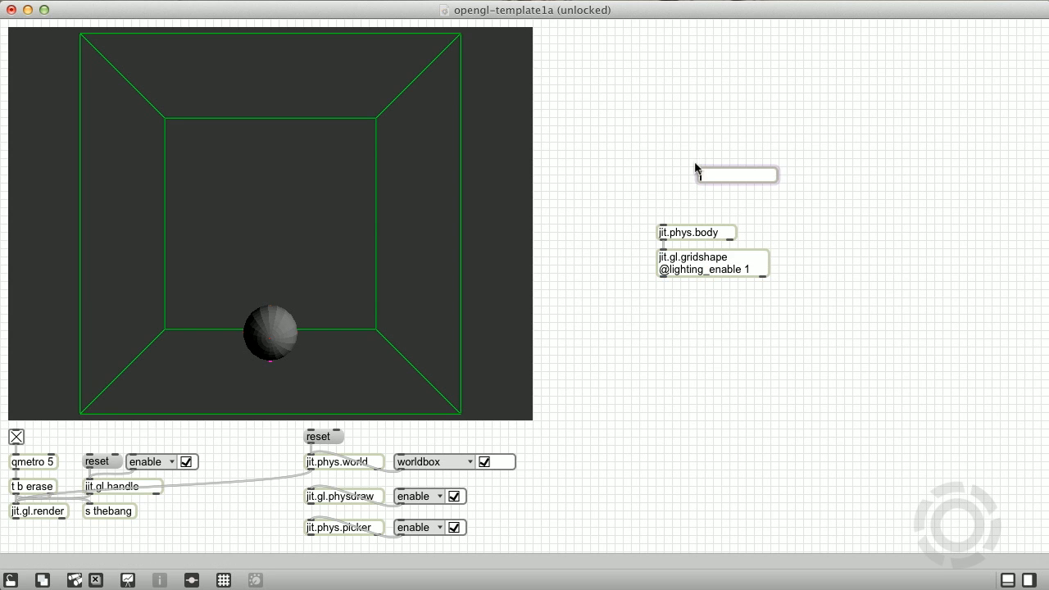
text(jit.phys.hinge)
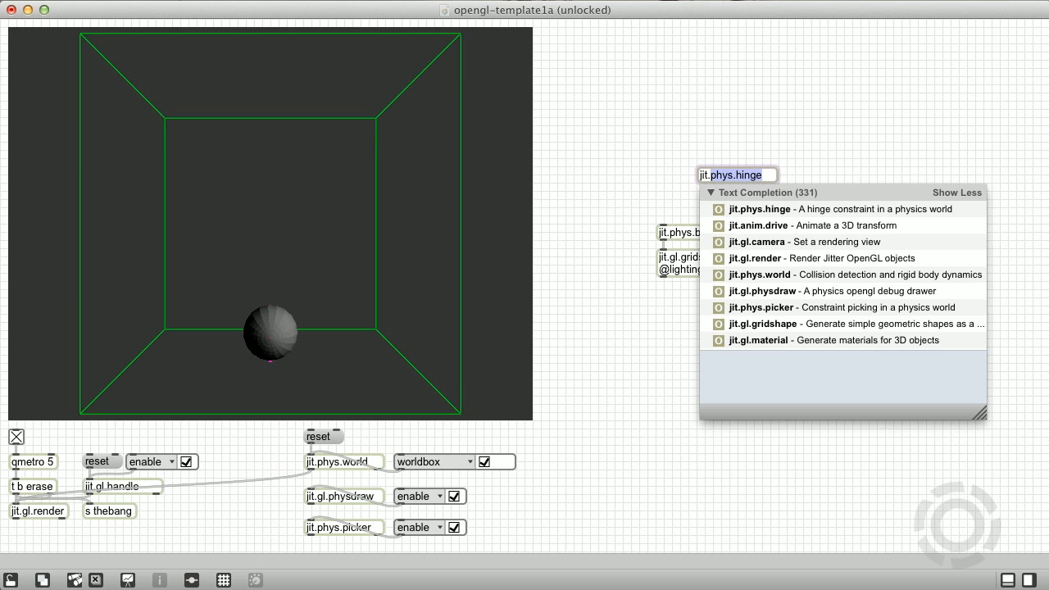
drag(736, 175, 728, 150)
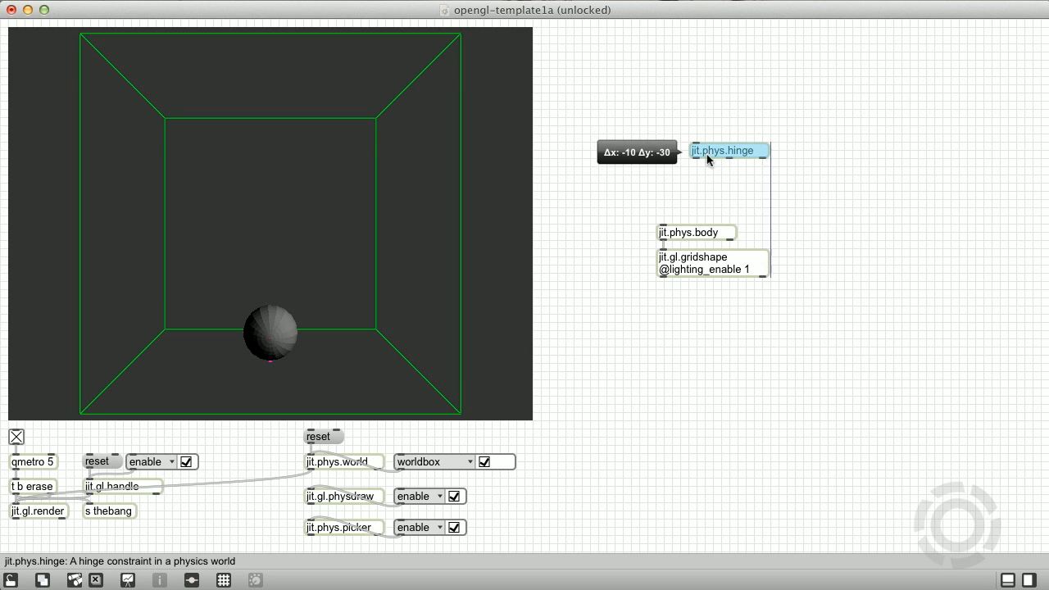
drag(727, 151, 695, 174)
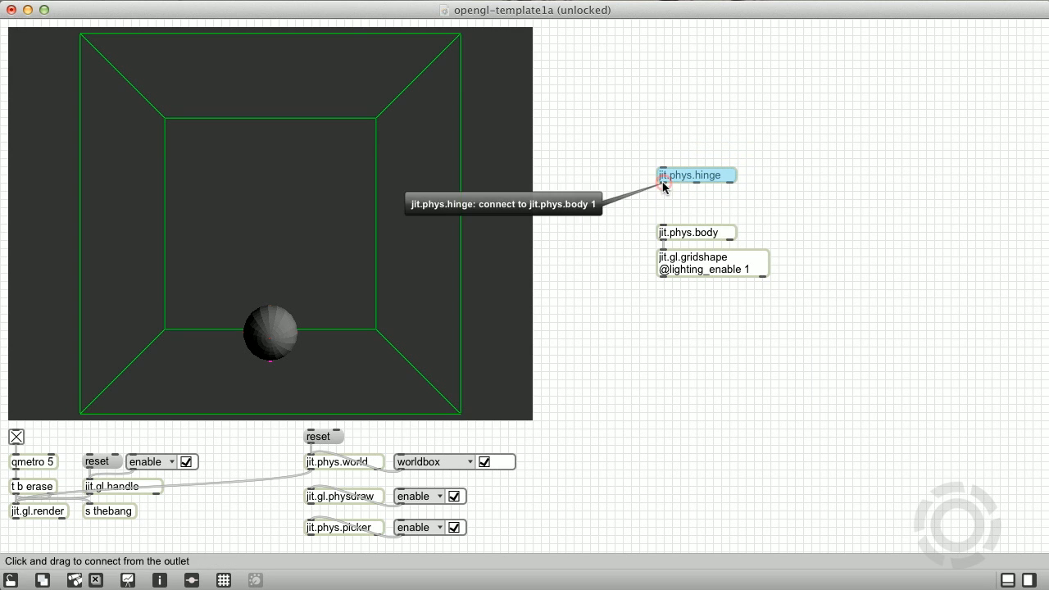
drag(663, 187, 664, 223)
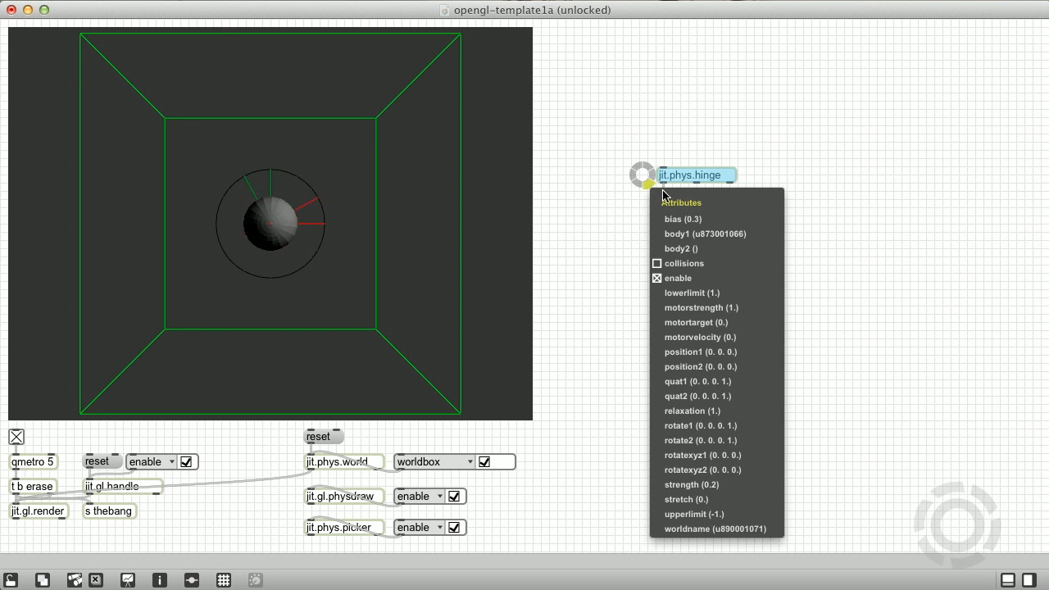
mouse_move(706, 381)
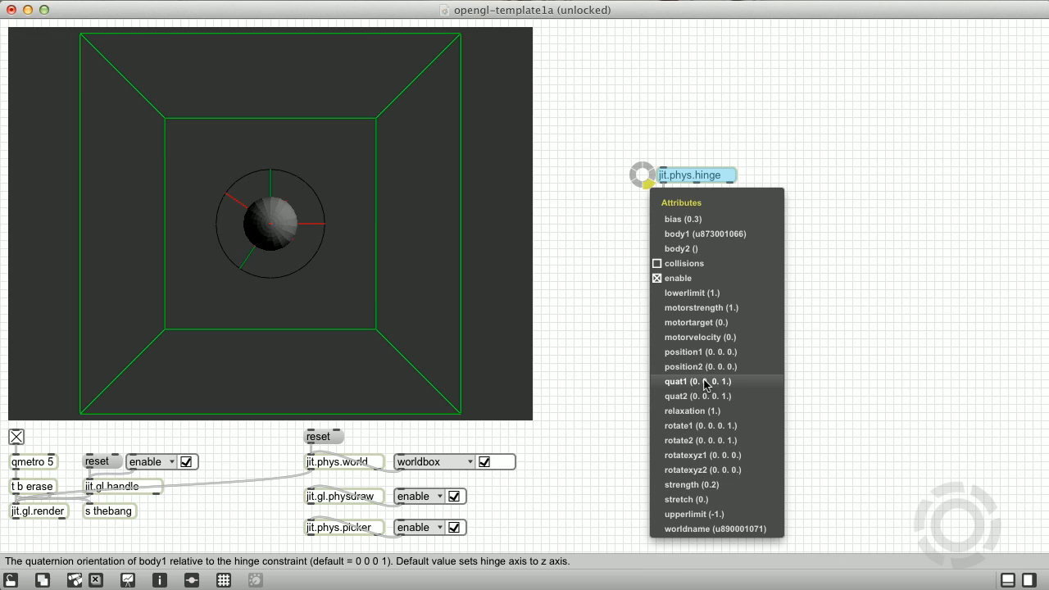
mouse_move(702, 352)
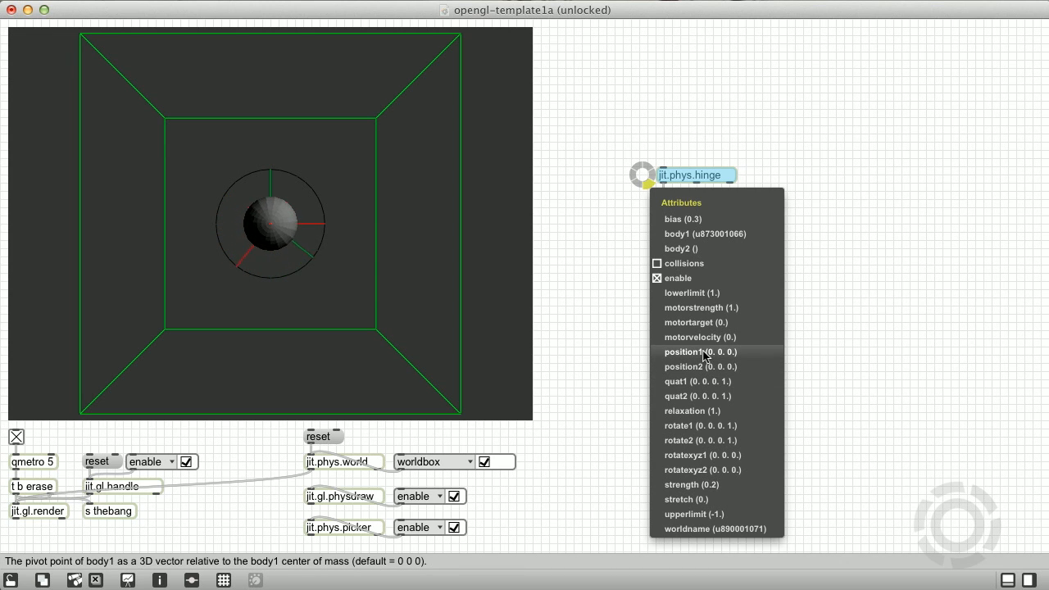
Add a position1 attrui for the hinge and place it above the hinge object
click(699, 351)
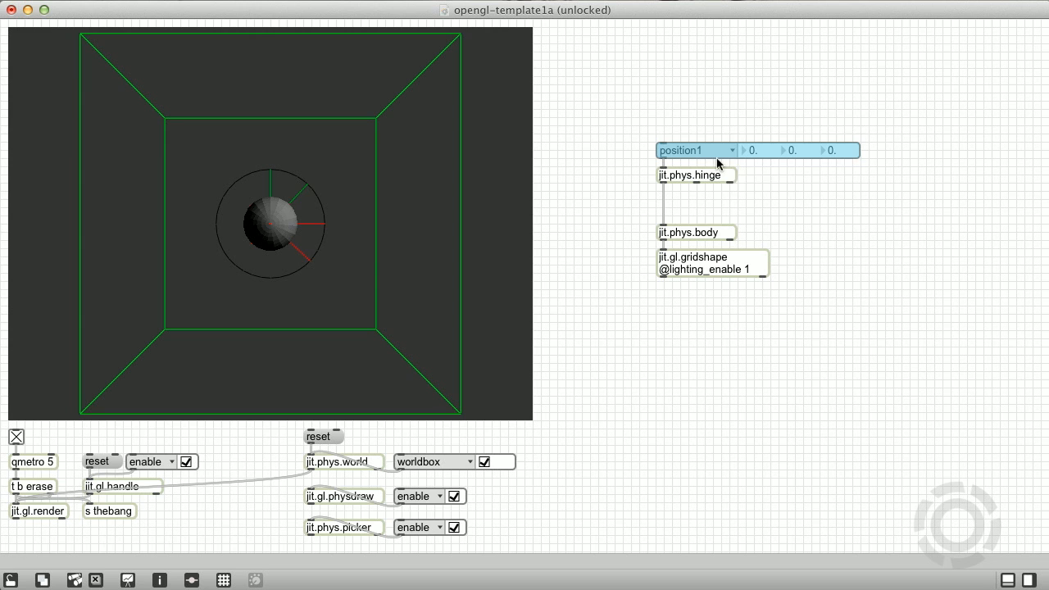
drag(696, 150, 696, 174)
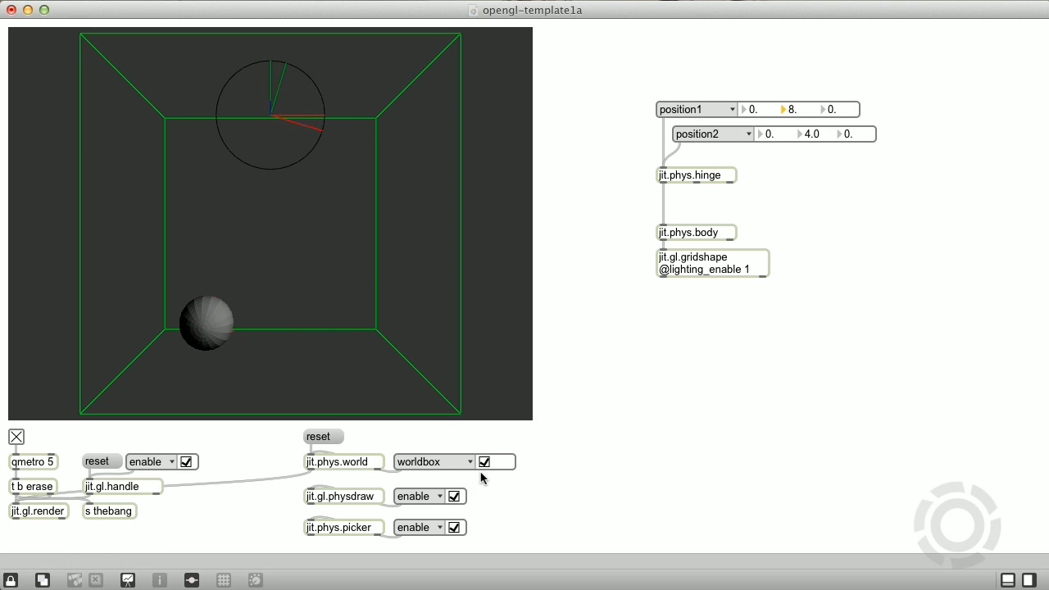
Uncheck the worldbox toggle beside jit.phys.world to remove the walls
click(484, 461)
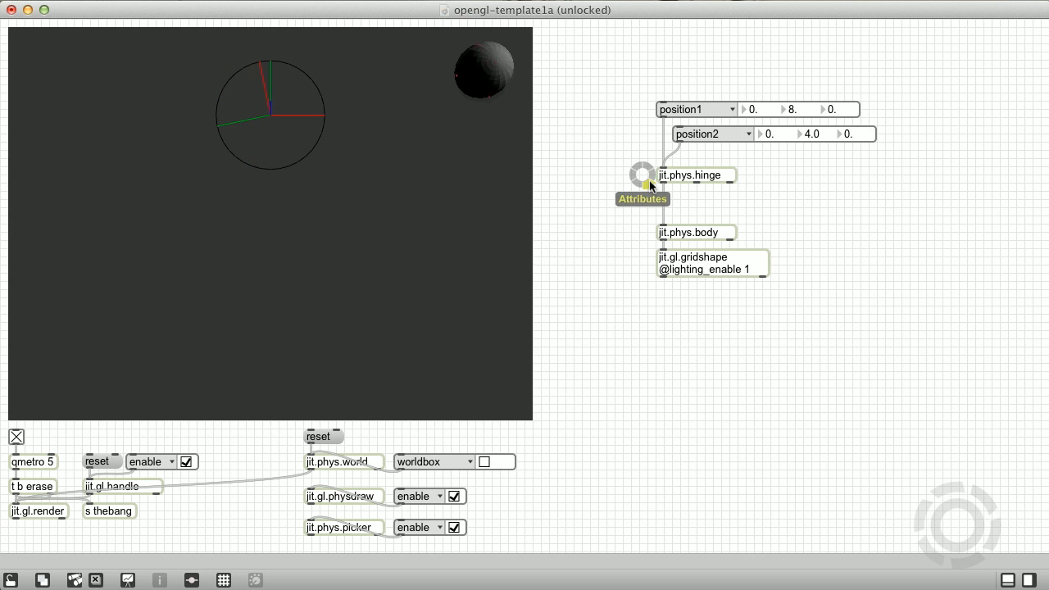
Add limit attrui controls from the hinge's attribute list
click(643, 174)
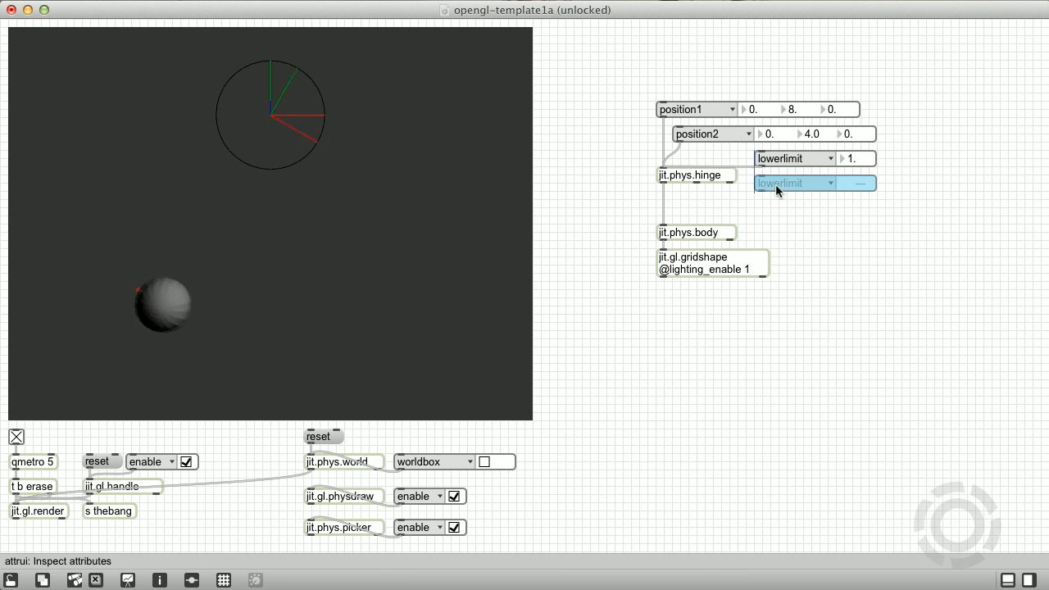
click(793, 182)
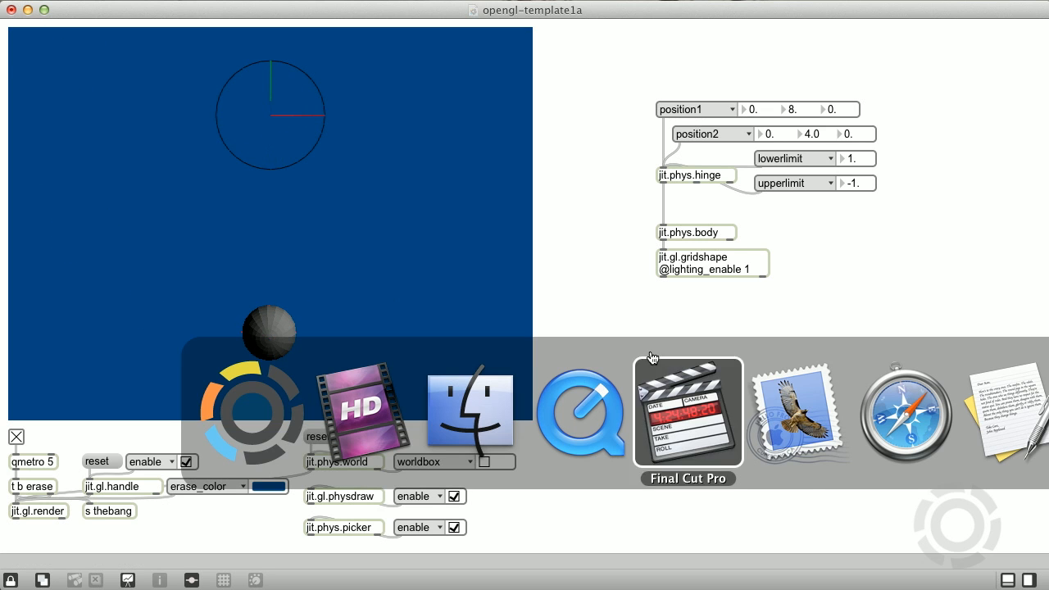
Switch to Safari and scroll through the Newton's cradle Wikipedia article
click(905, 412)
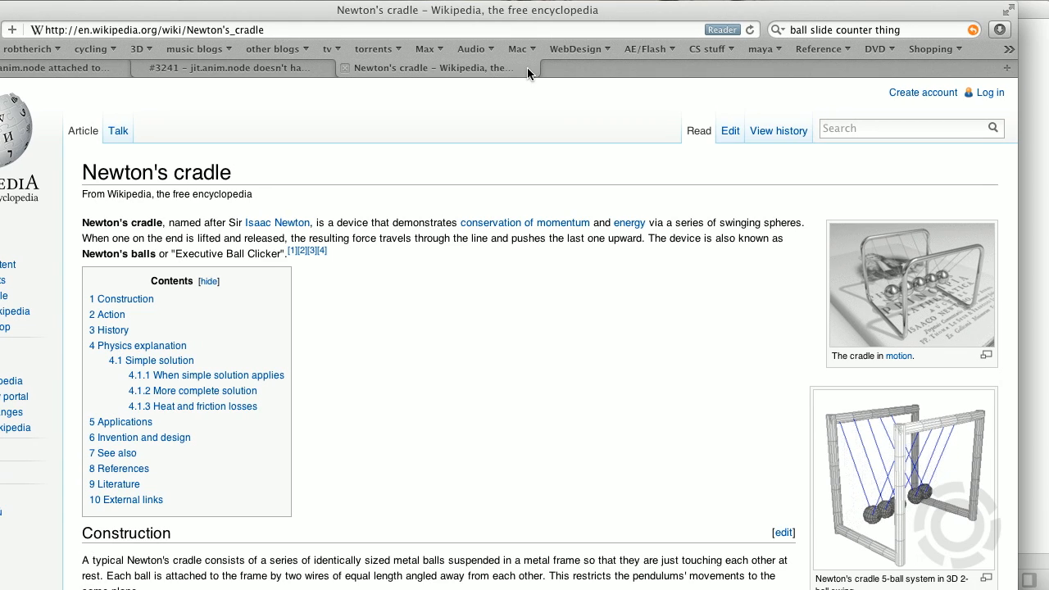
scroll(down, 3)
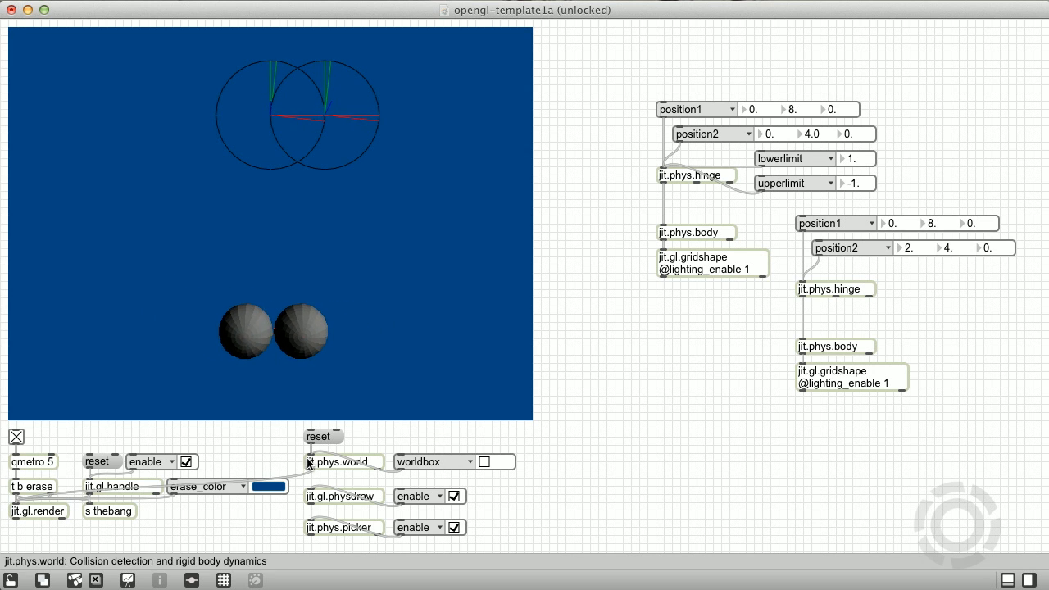
Bring up jit.phys.world's attribute list to add a gravity control
right_click(338, 461)
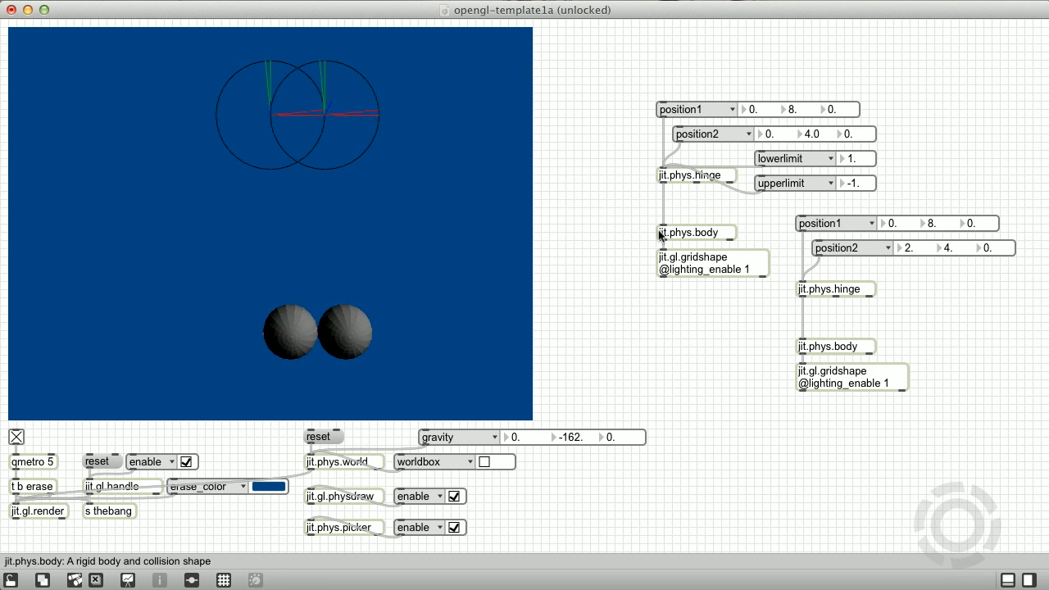
Add damping and restitution controls from the ball body's attribute list
right_click(696, 232)
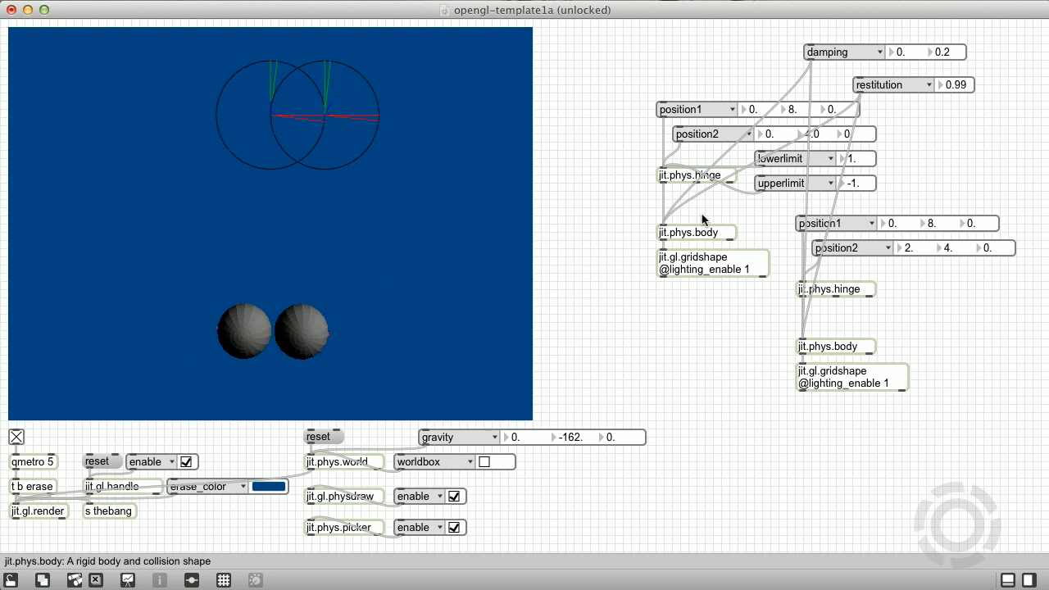
click(695, 232)
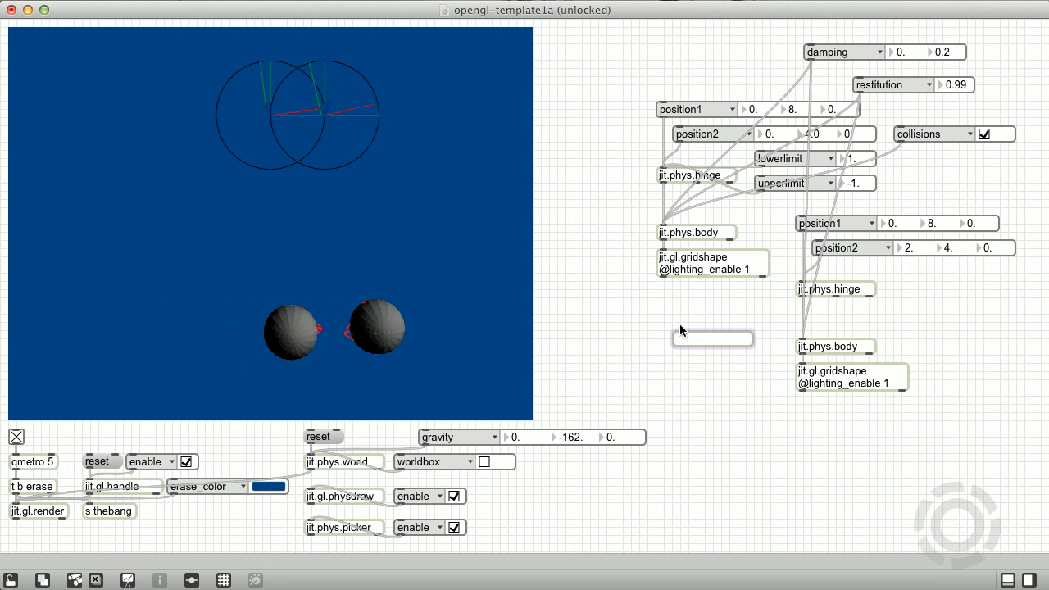
Create a route collisions object, then close the Max console
text(route)
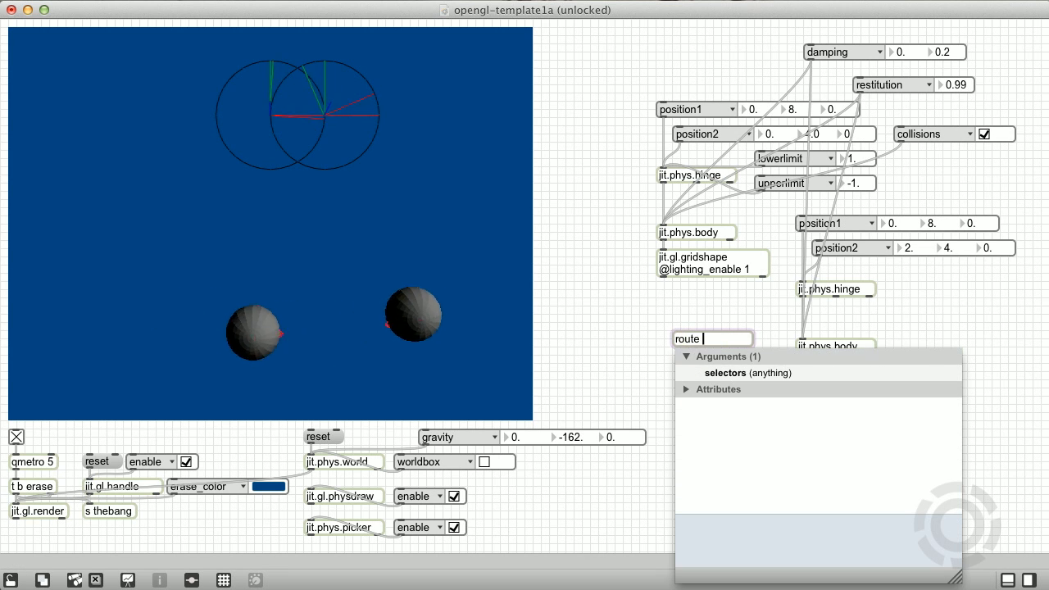
text(collisions)
text(print)
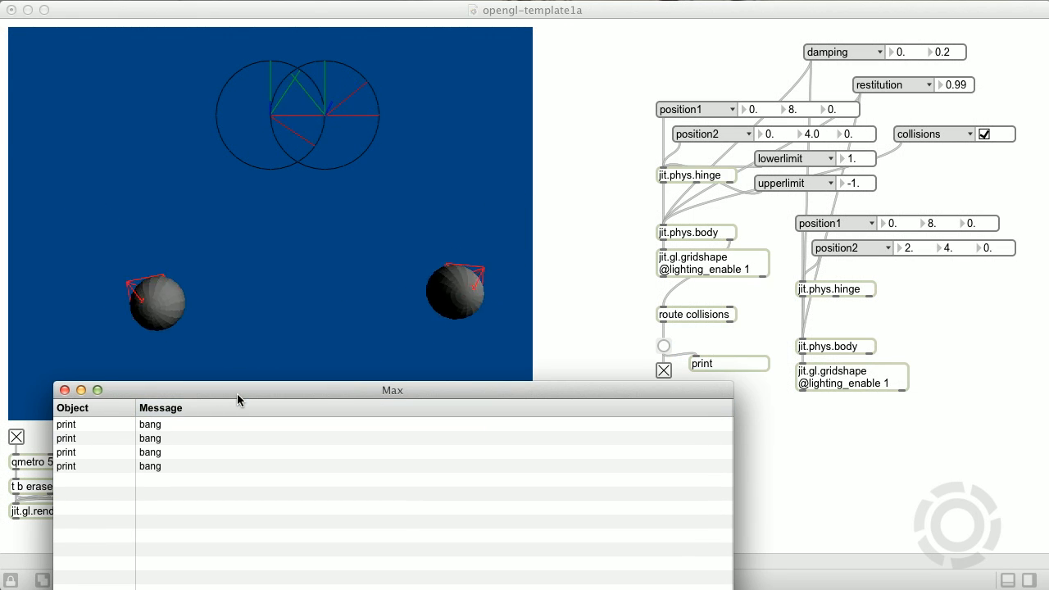
click(65, 389)
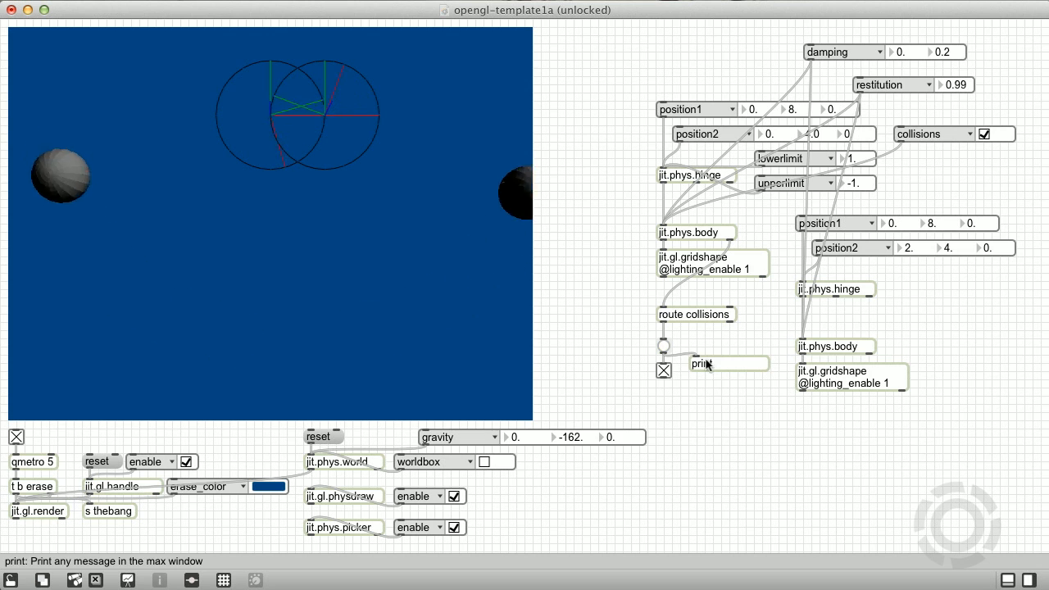
Begin retyping the print object box as onebang 1
text(onebang 1)
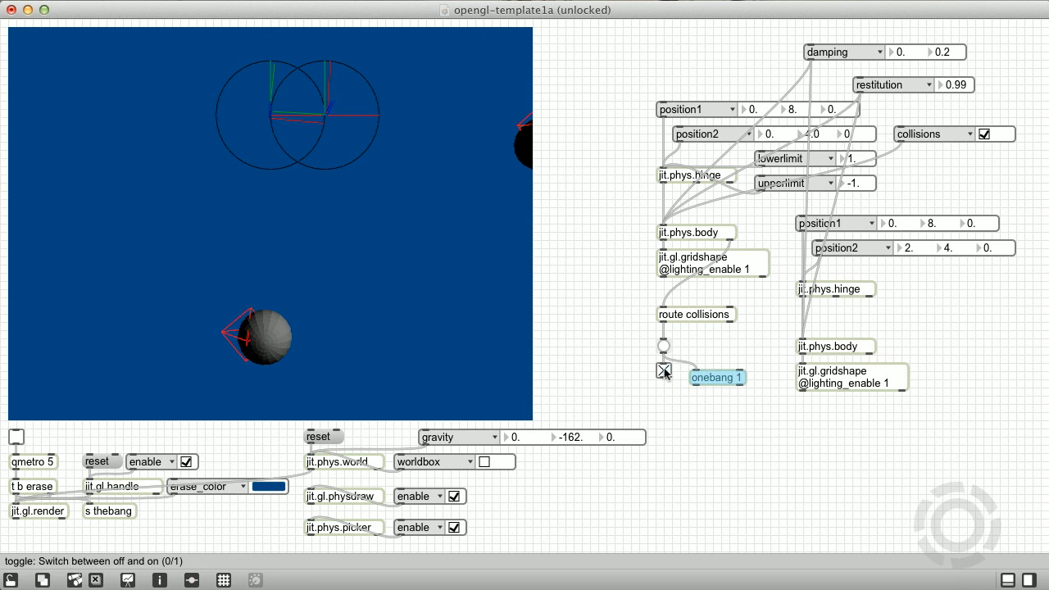
Start typing a new object for the collision hinge-lock logic
text(t)
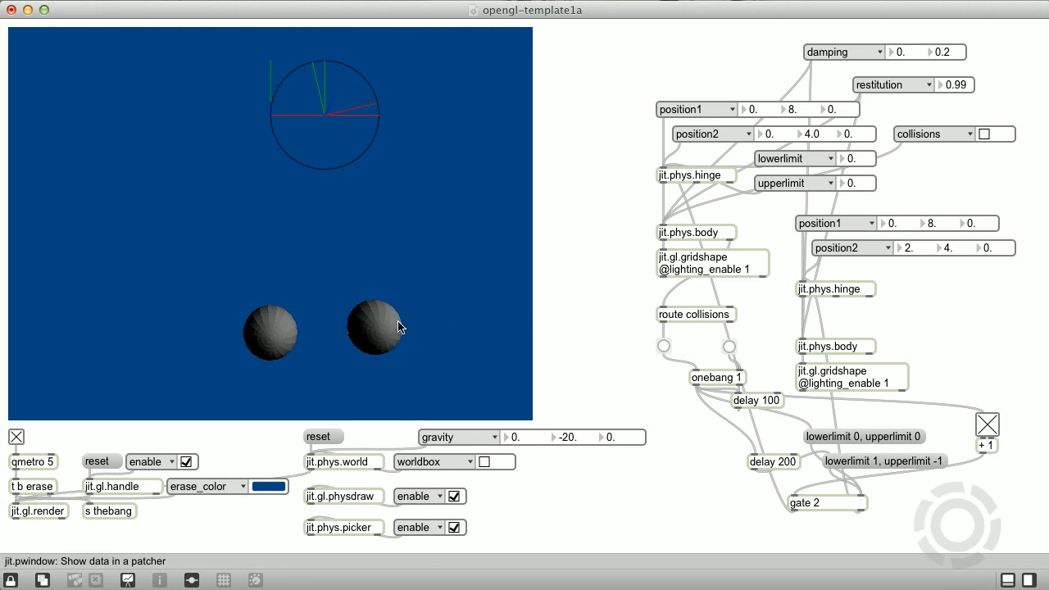
Reset the balls and drag the world gravity y value from -20 down to -116
click(987, 134)
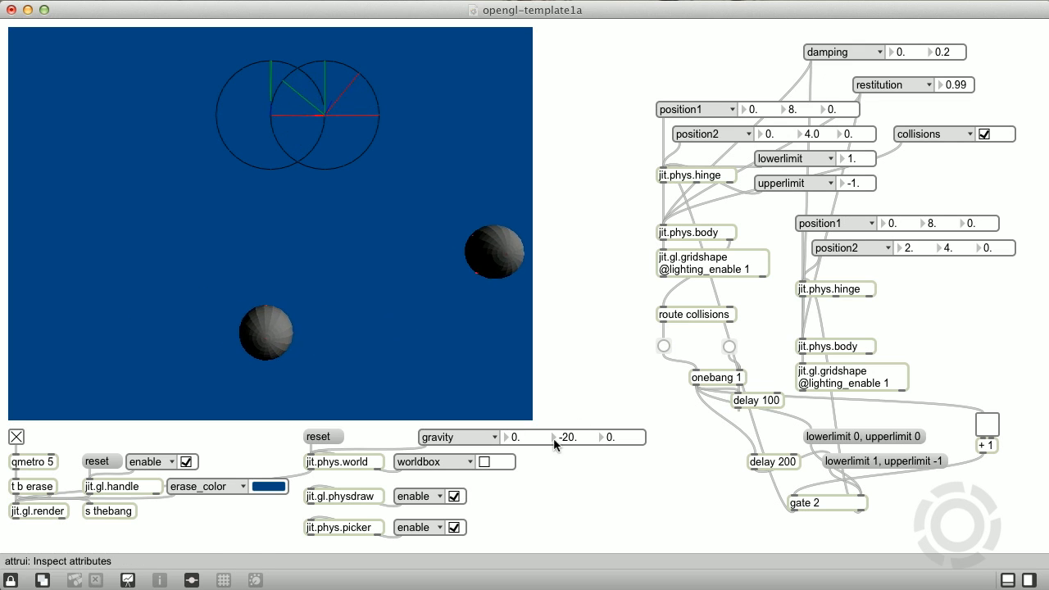
drag(566, 436, 573, 436)
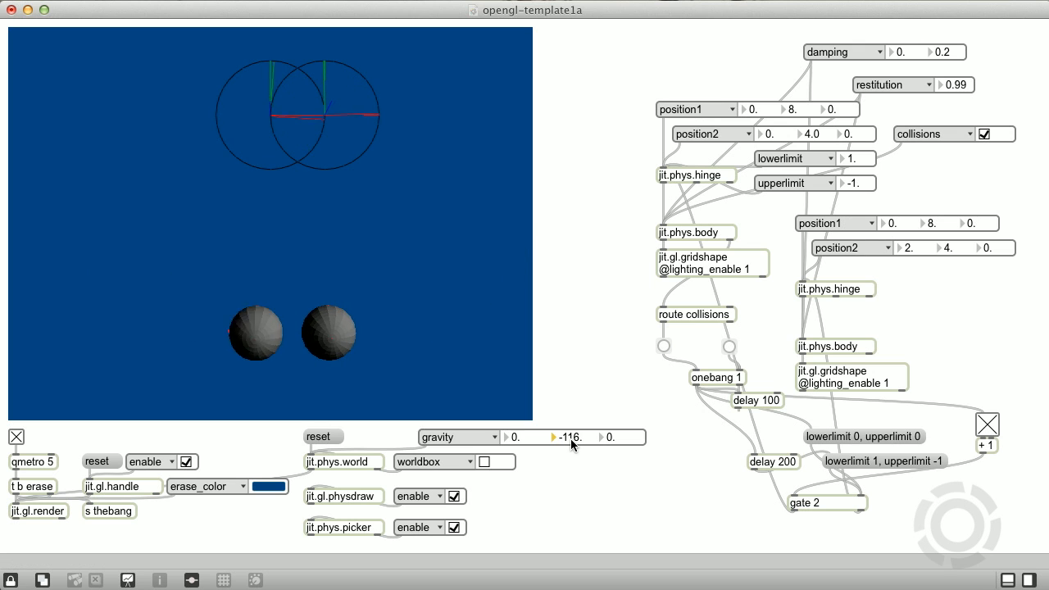